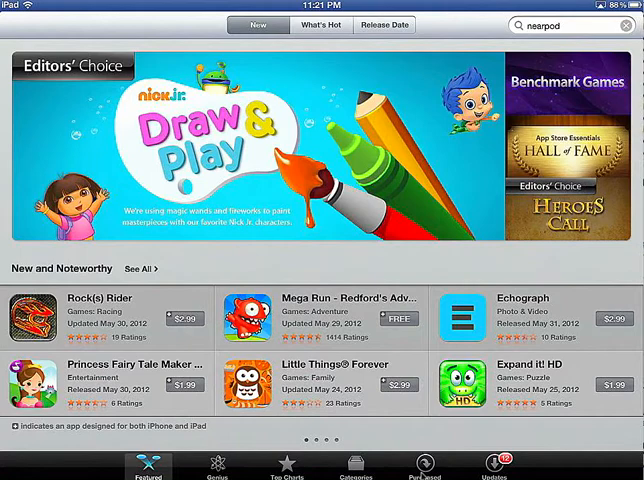
- Show the Purchased list of previously bought iPad apps with their purchase dates
left_click(424, 468)
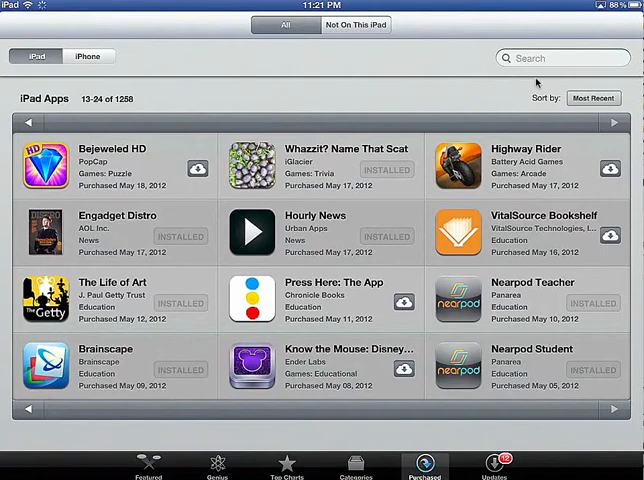
type("Cubb")
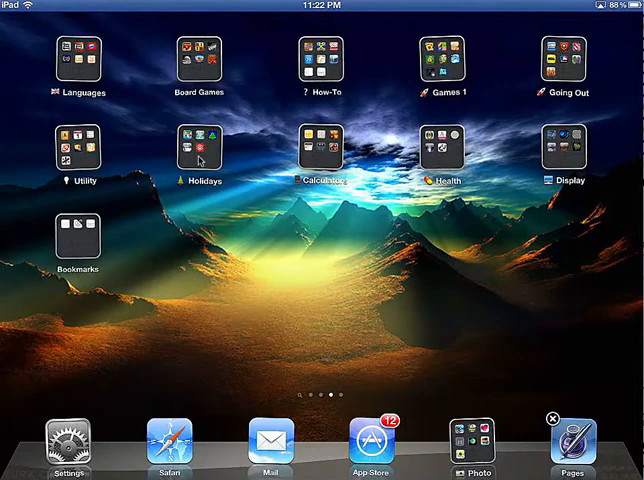
- Swipe across the home screen pages of app folders
scroll("left", 3)
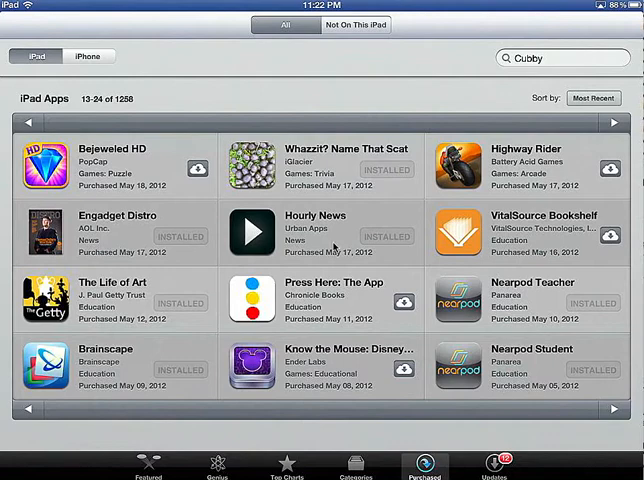
- Search the purchased iPad apps list for 'Cubby'
left_click(354, 24)
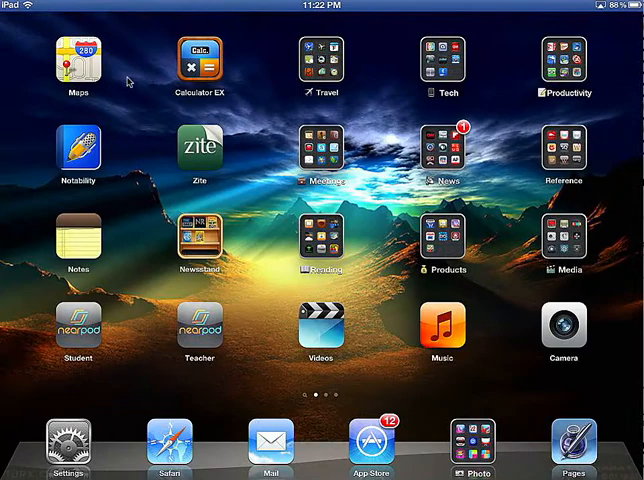
- Launch the iTunes Store from the home screen
left_click(564, 240)
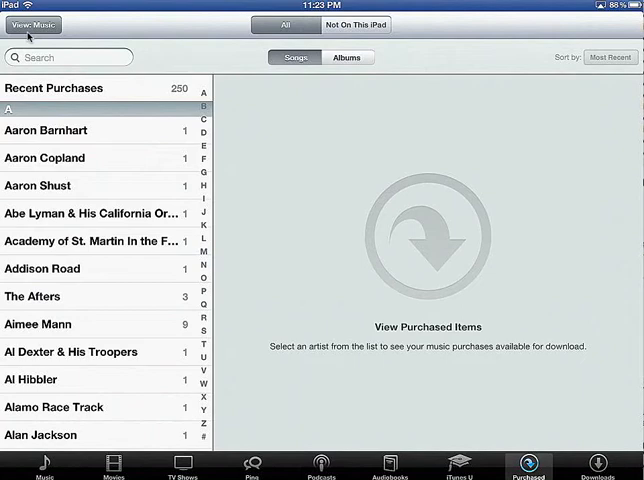
- Switch Purchased from Music to Movies and browse bought titles like Hugo and The Great Race
left_click(32, 24)
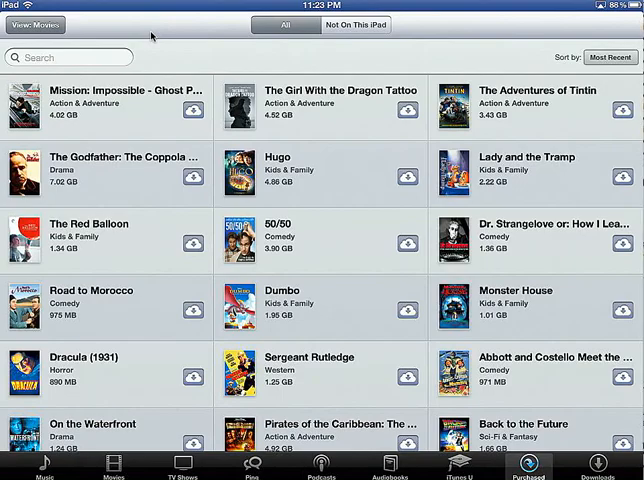
scroll("down", 3)
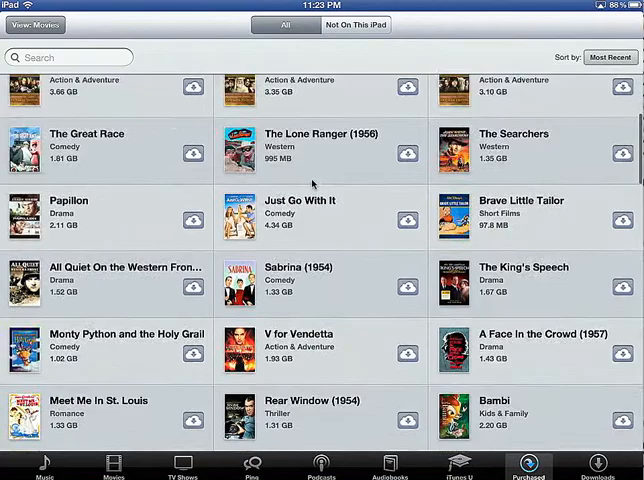